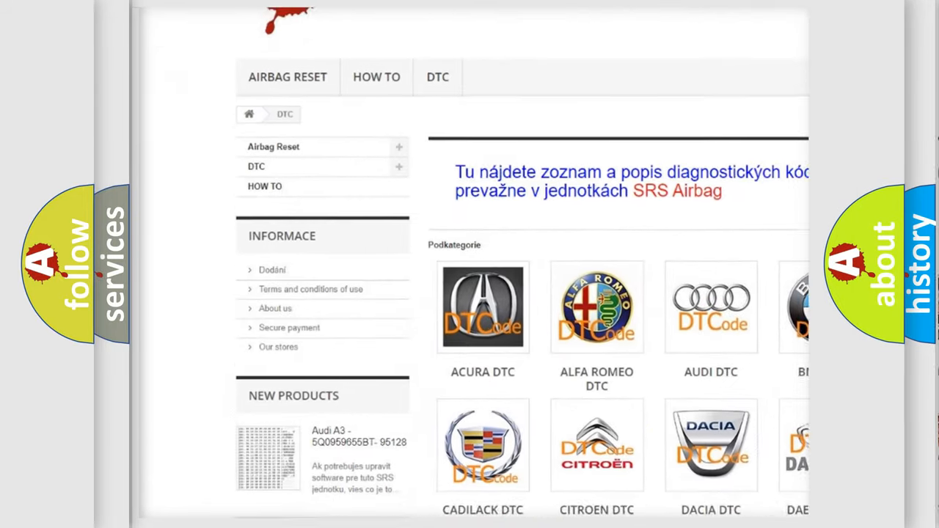
{"action": "scroll", "scroll_direction": "down", "scroll_amount": 3}
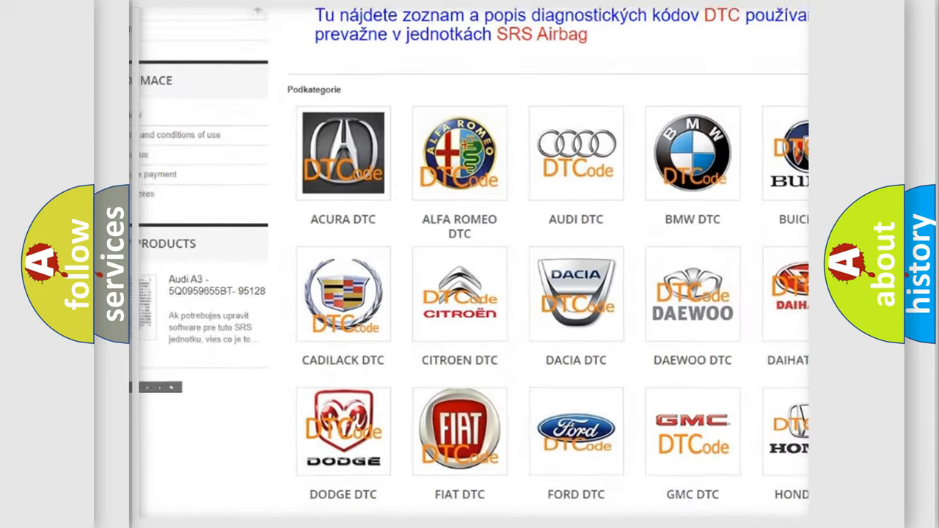
{"action": "scroll", "scroll_direction": "down", "scroll_amount": 3}
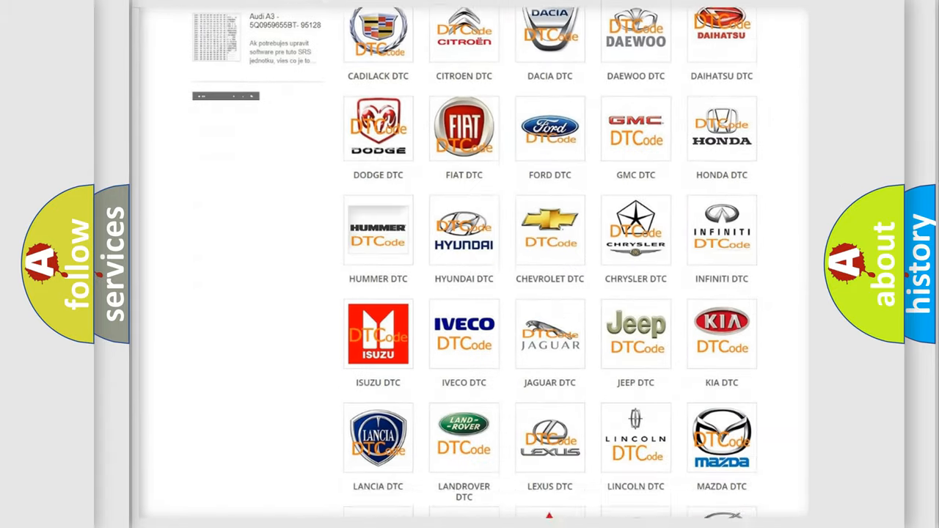
{"action": "scroll", "scroll_direction": "down", "scroll_amount": 3}
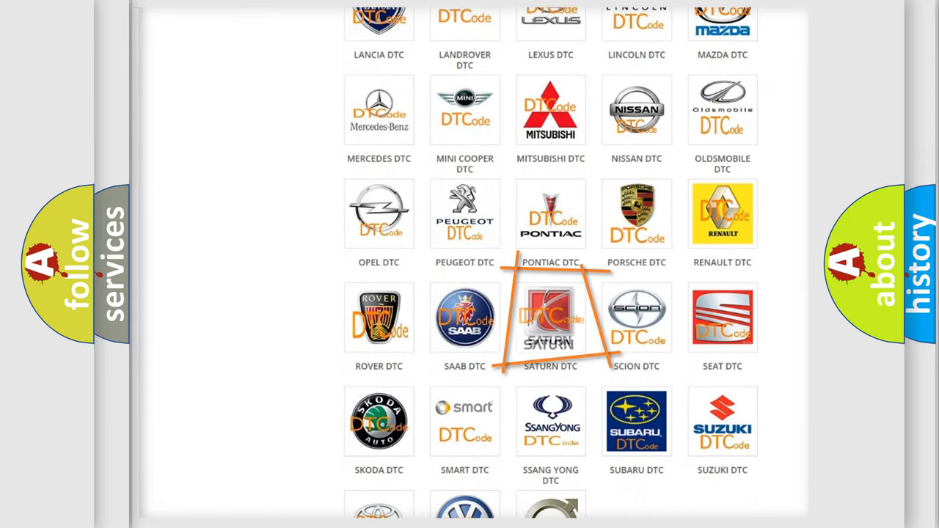